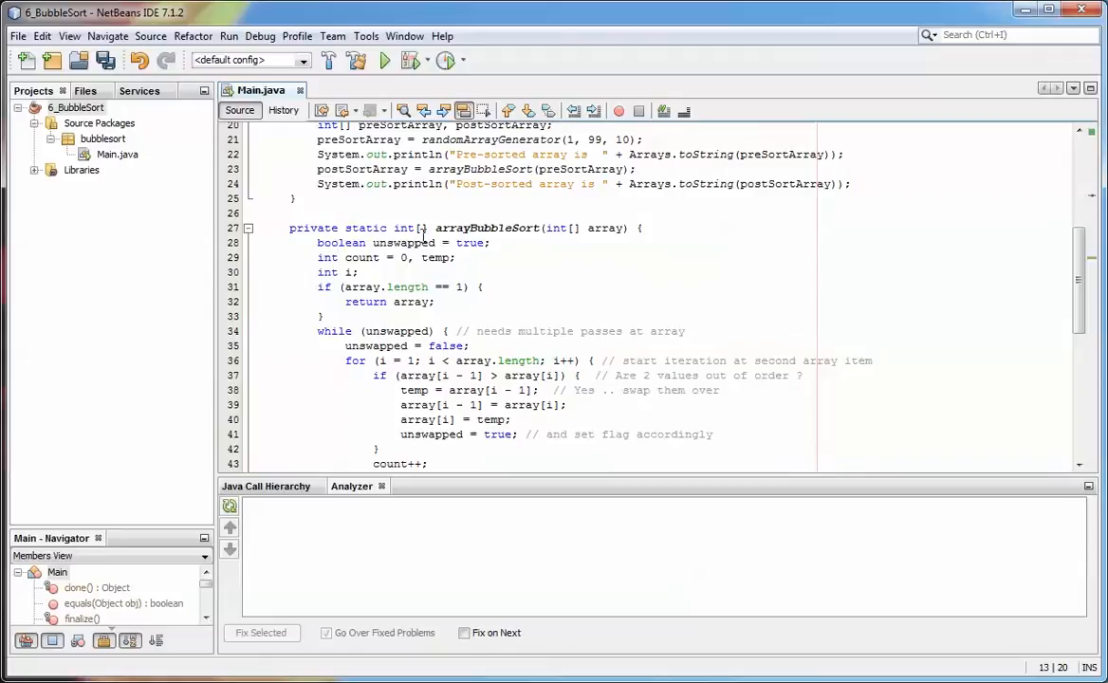
Scroll the editor and open the Tools menu to reach the IDE Options.
scroll(down, 3)
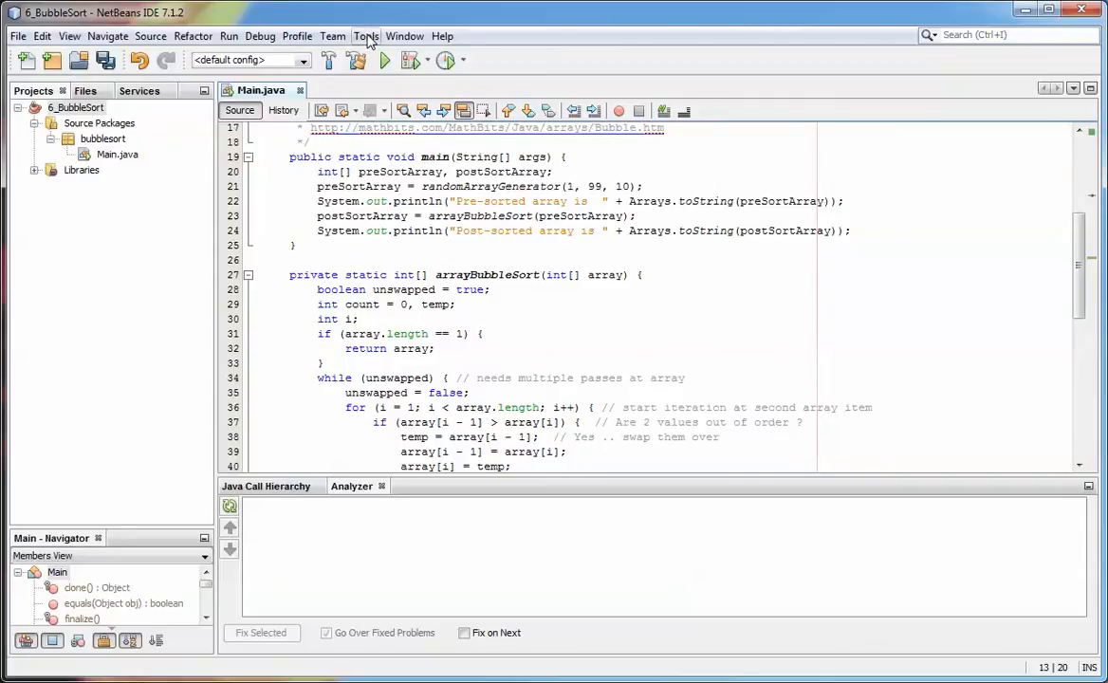
click(366, 35)
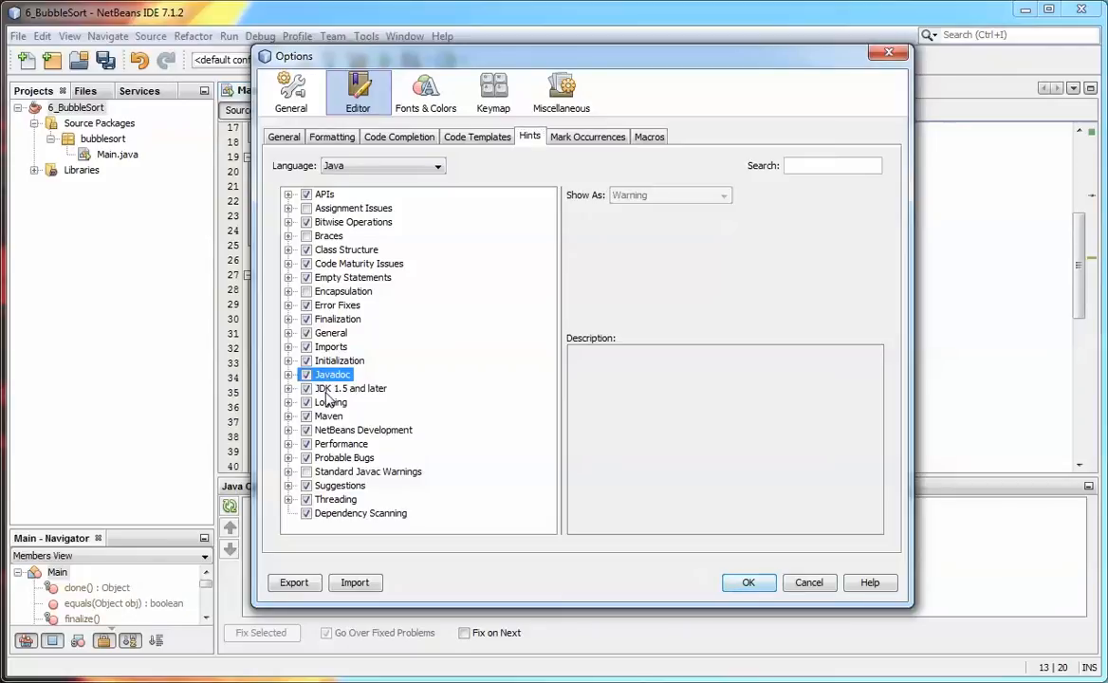
Set Create Javadoc and Error in Javadoc hint scopes to private and save with OK.
click(289, 375)
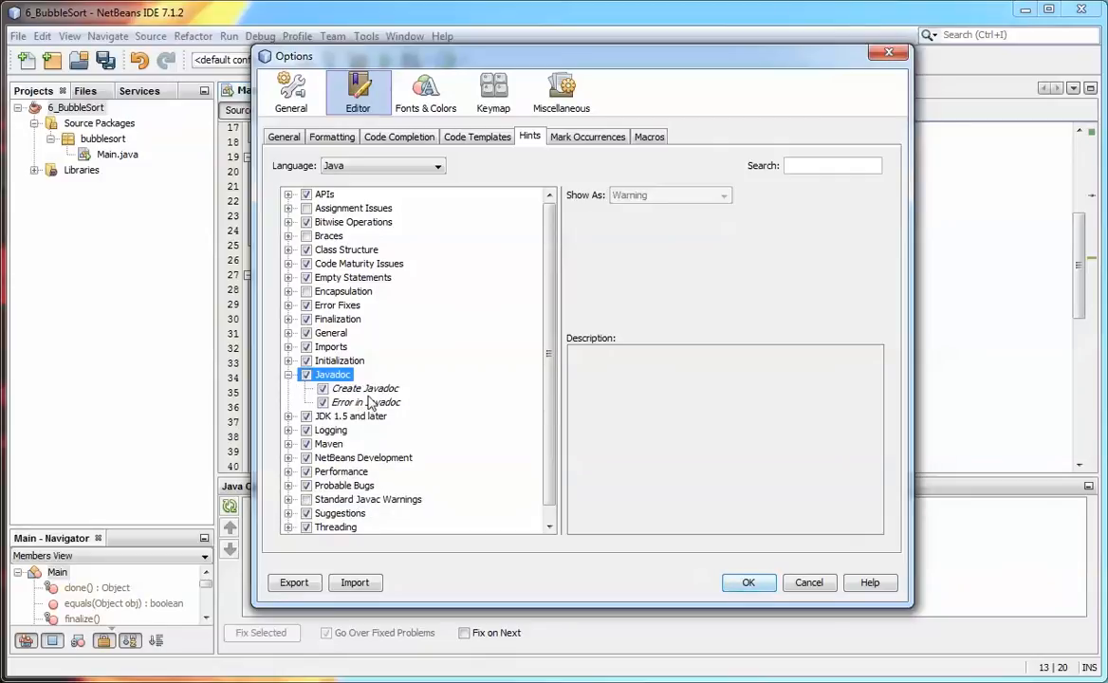
click(364, 388)
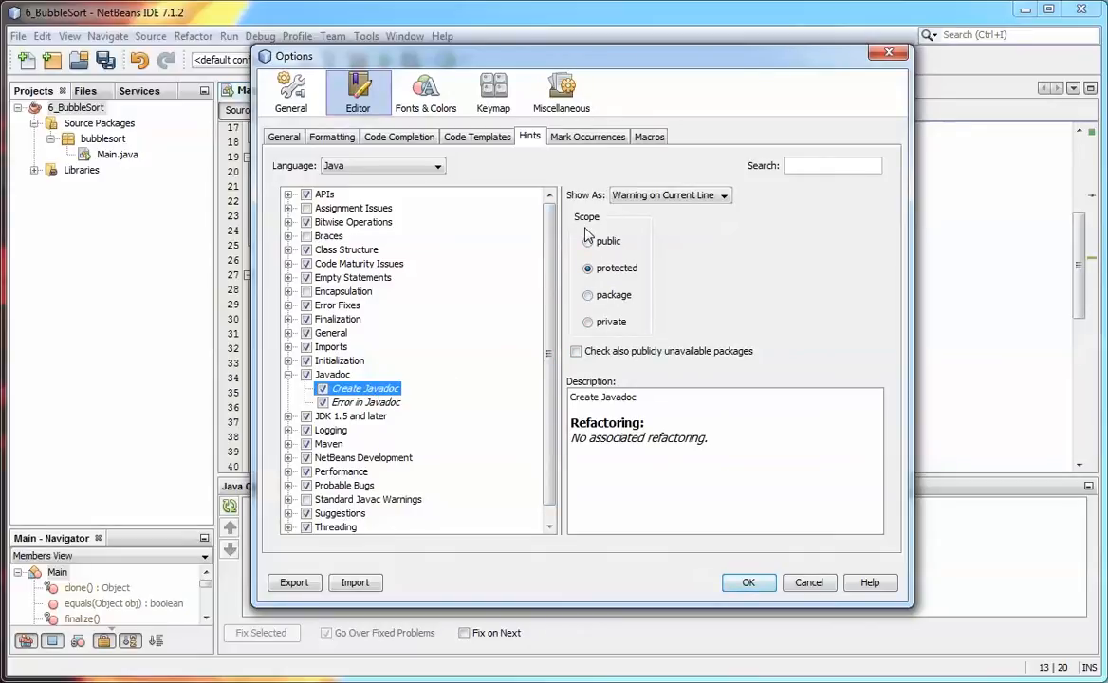
mouse_move(607, 275)
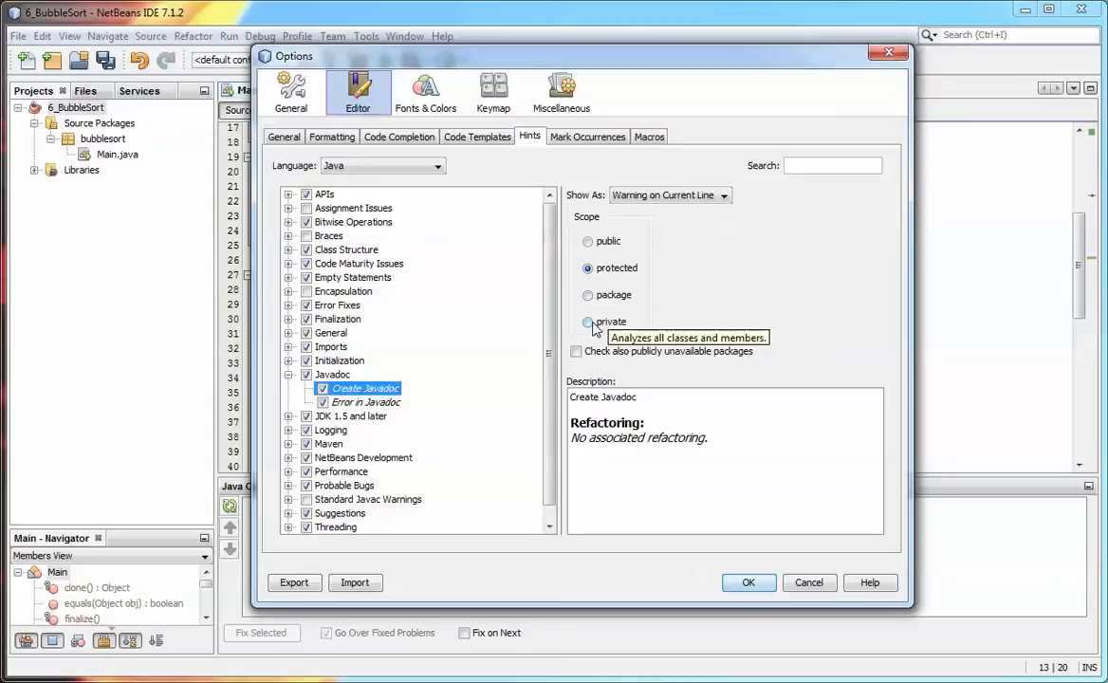
click(587, 321)
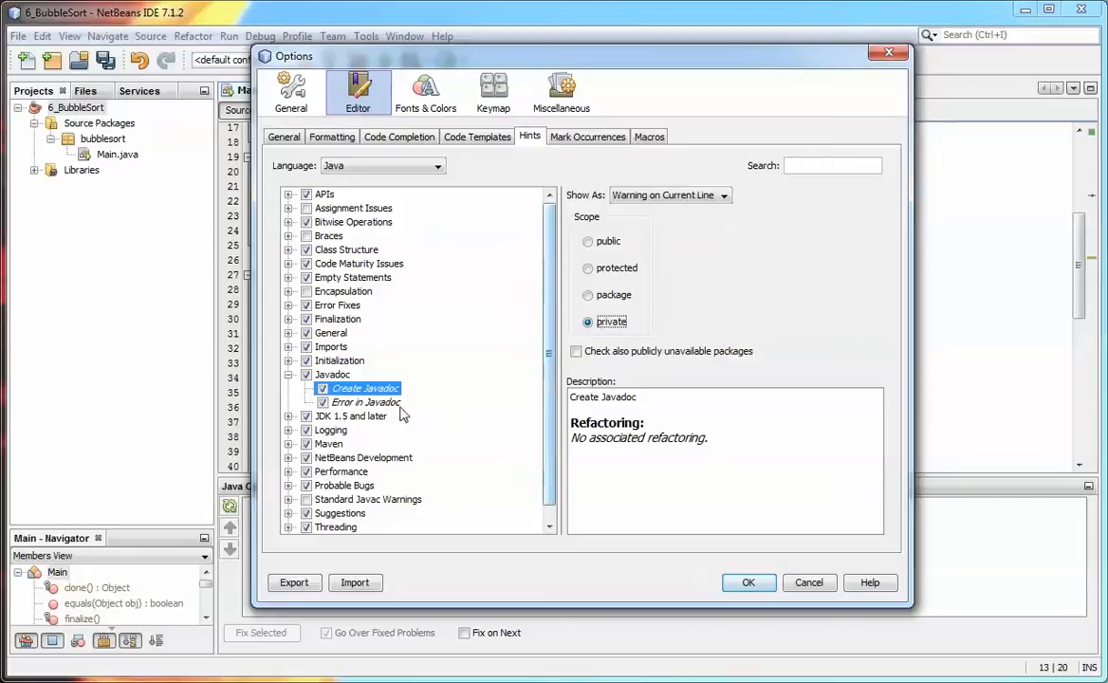
click(366, 402)
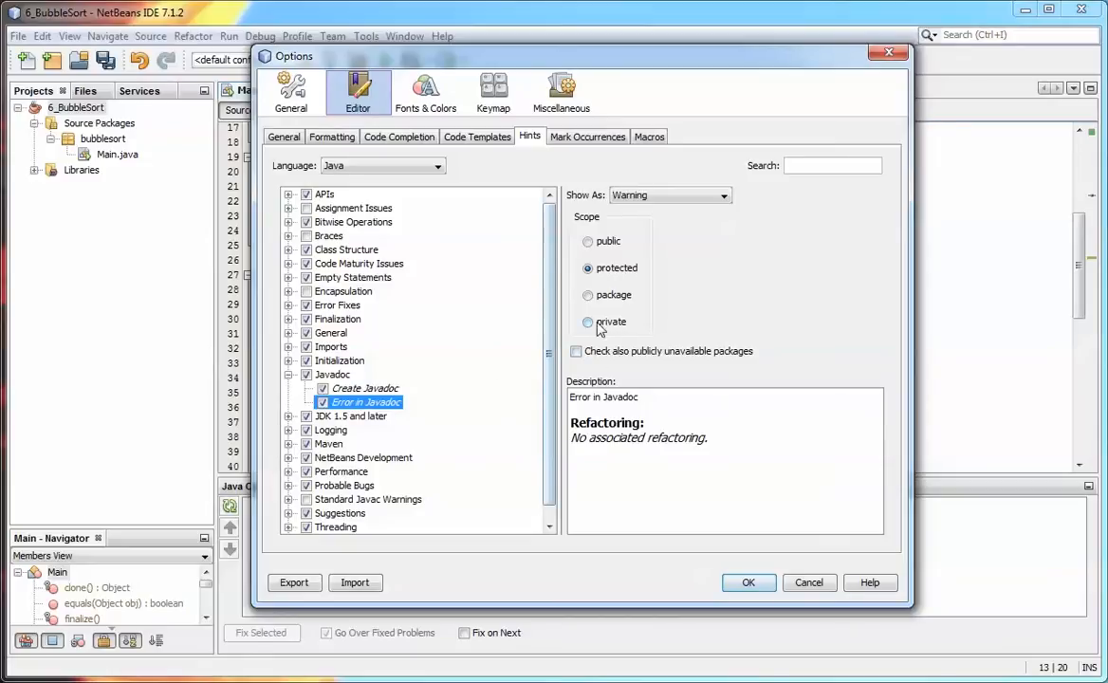
click(587, 321)
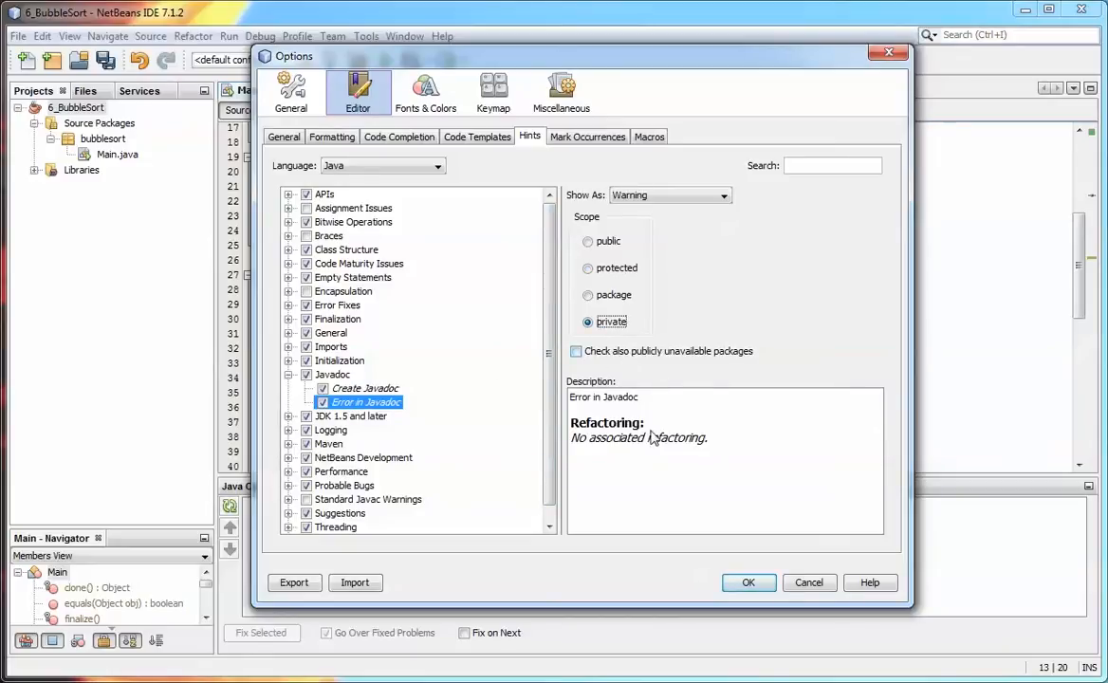
click(749, 582)
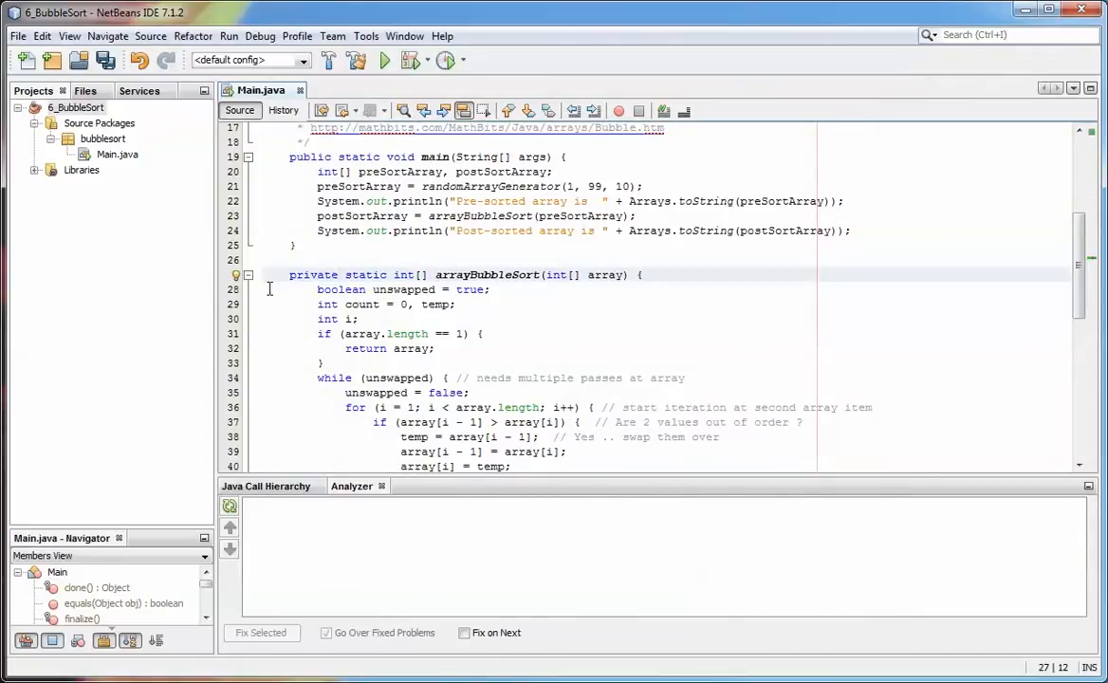
mouse_move(235, 275)
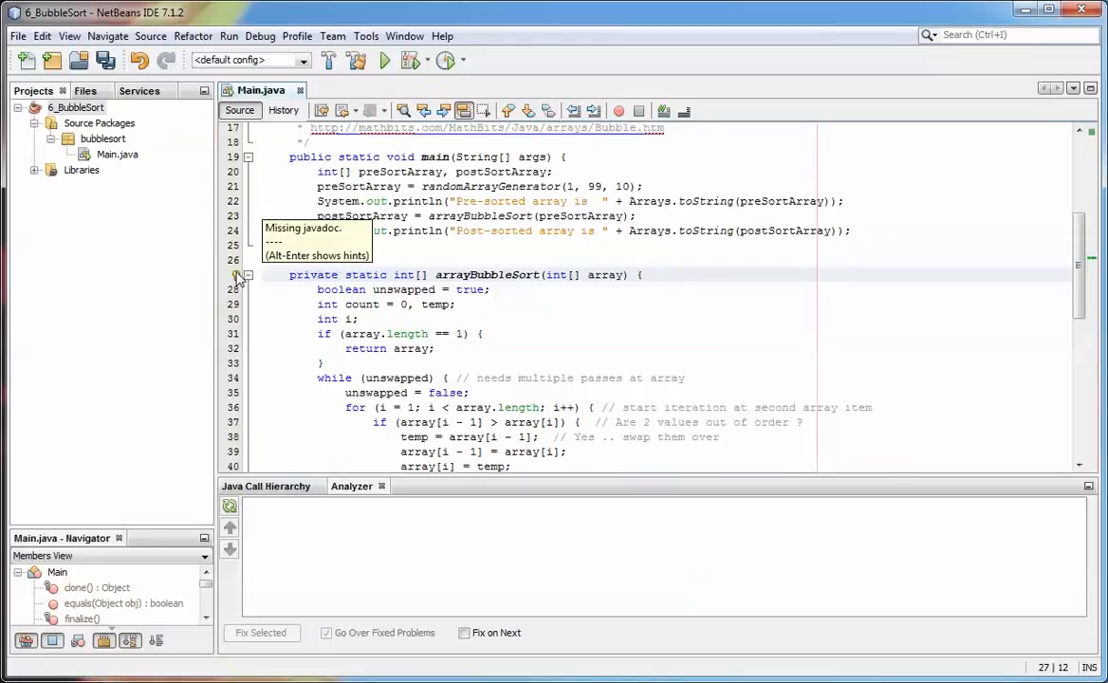
Use the line 27 lightbulb hint to create missing javadoc for arrayBubbleSort.
click(339, 274)
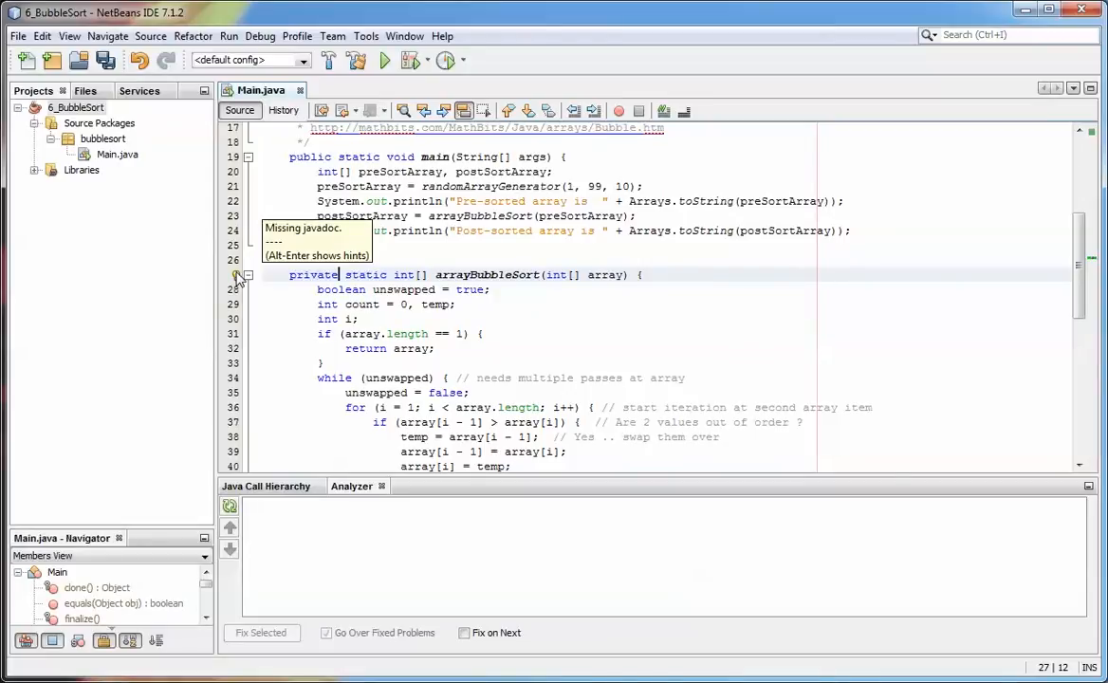
mouse_move(240, 283)
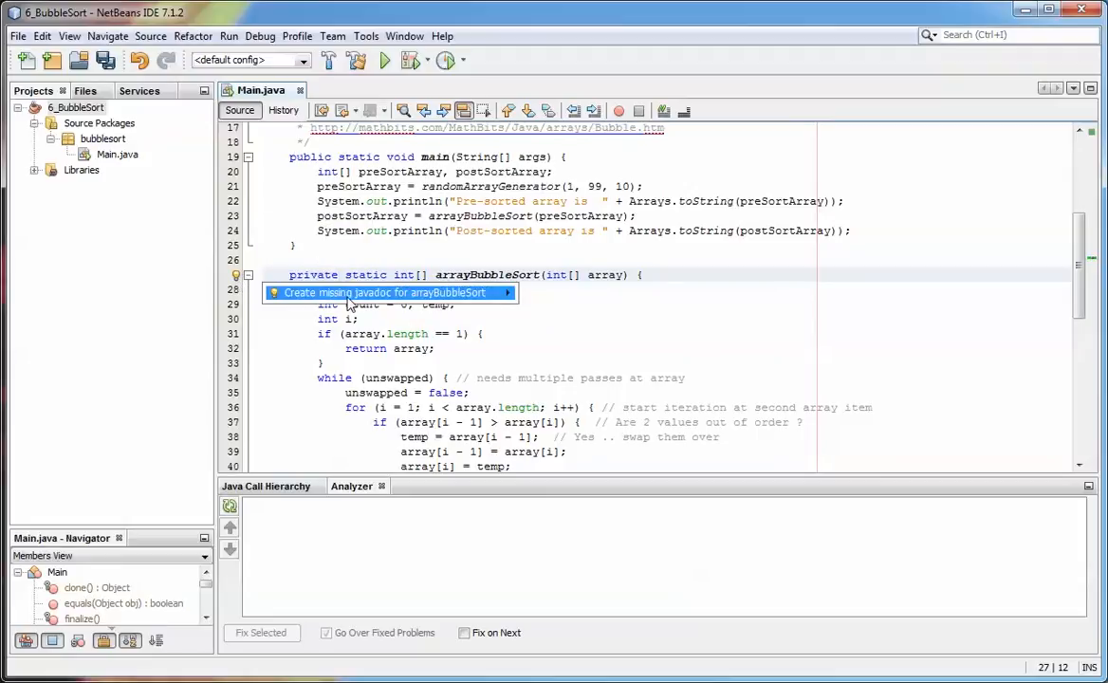
click(379, 292)
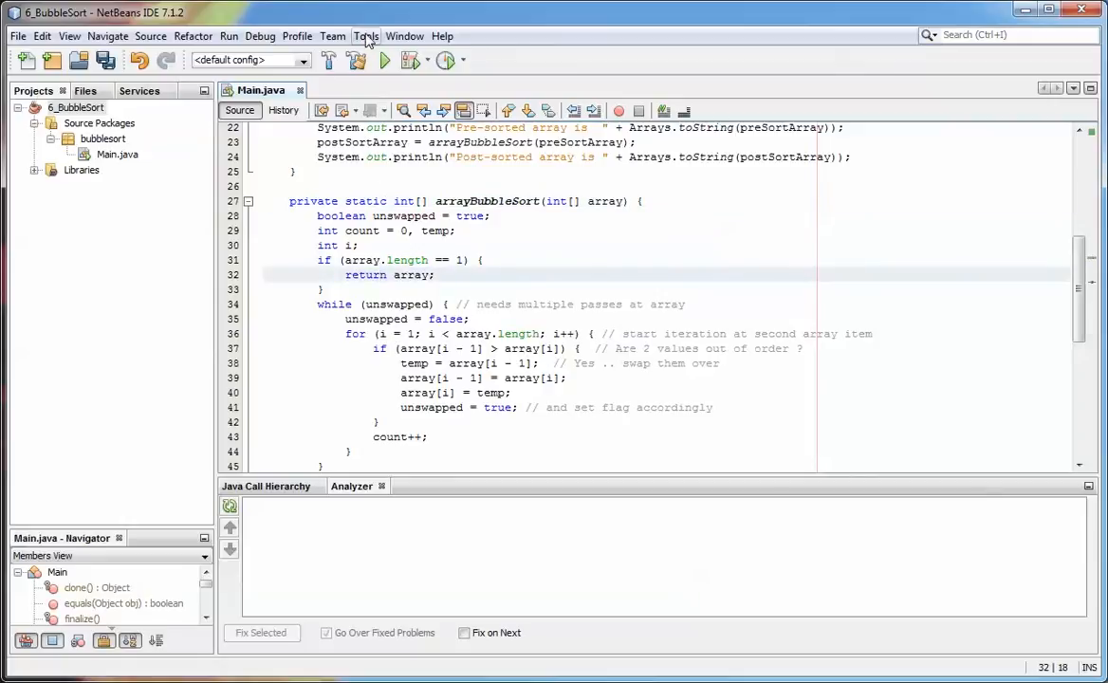
Run Tools > Analyze Javadoc to list missing javadoc in Main.java.
click(365, 36)
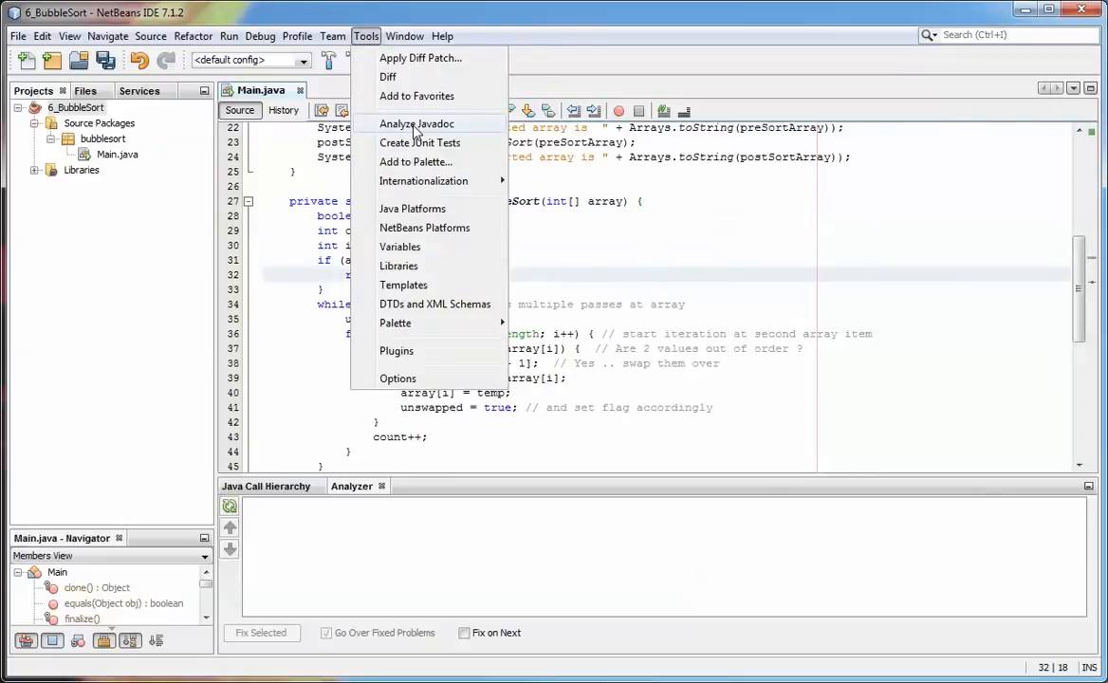
click(415, 124)
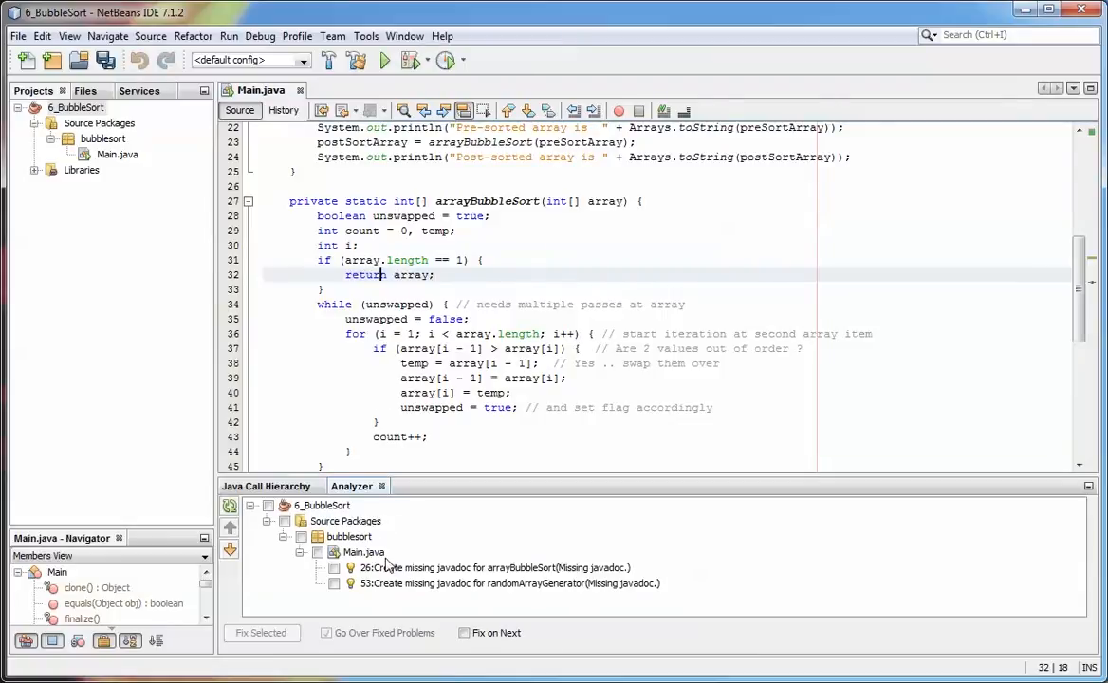
mouse_move(395, 559)
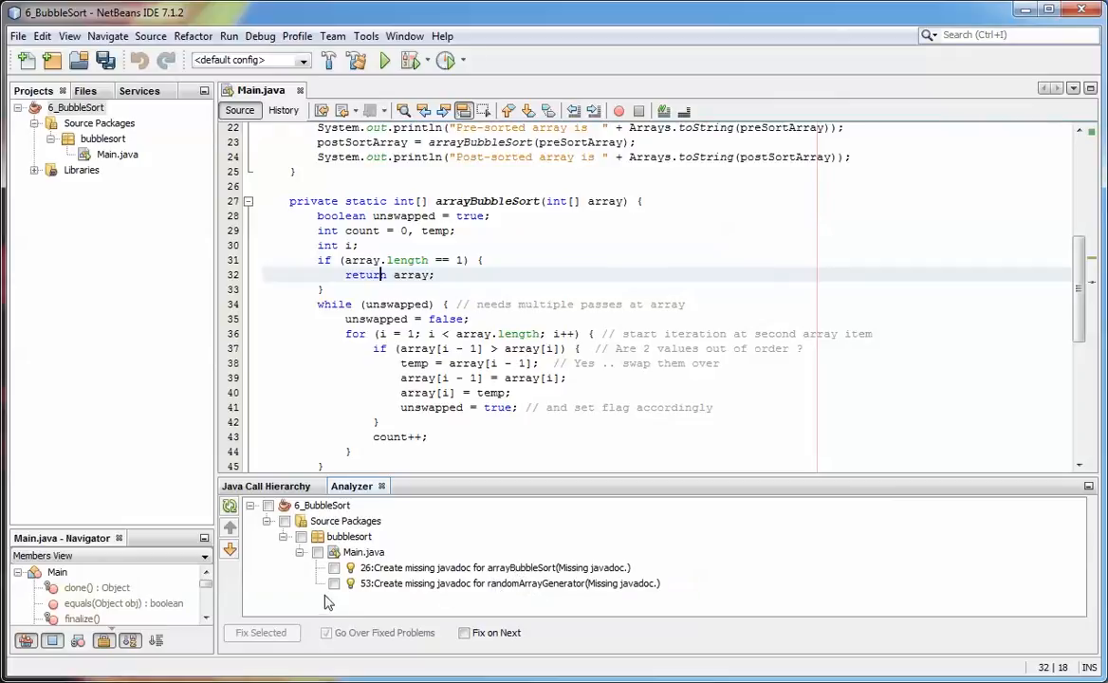
Select all 6_BubbleSort analyzer results and apply Fix Selected for both methods.
click(334, 583)
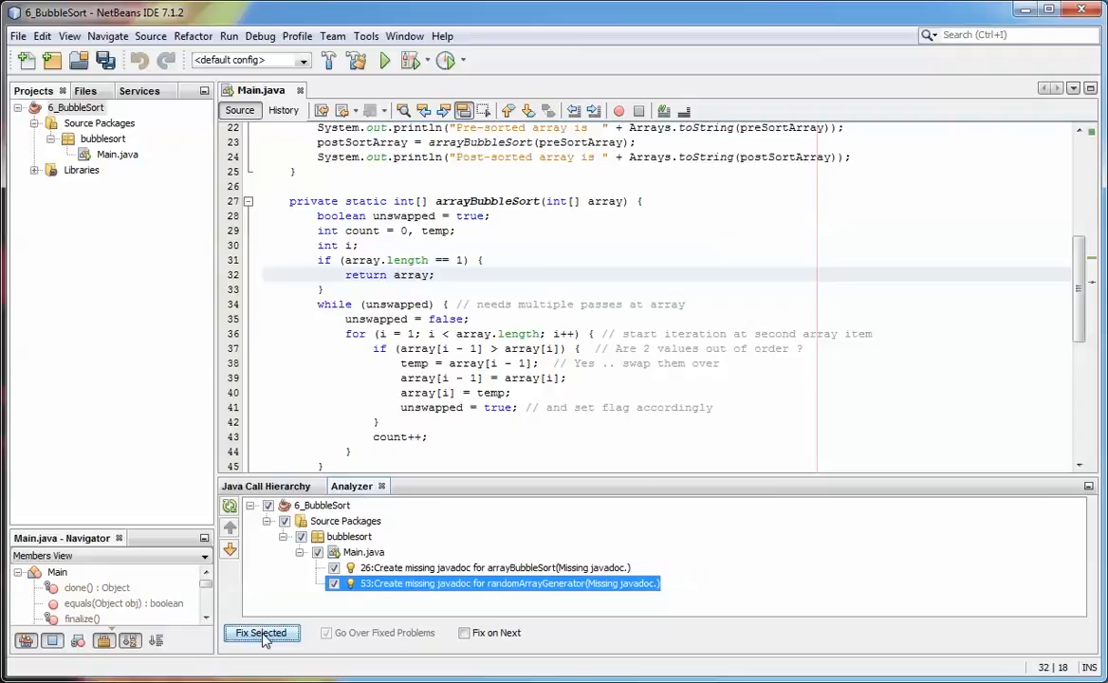
click(261, 633)
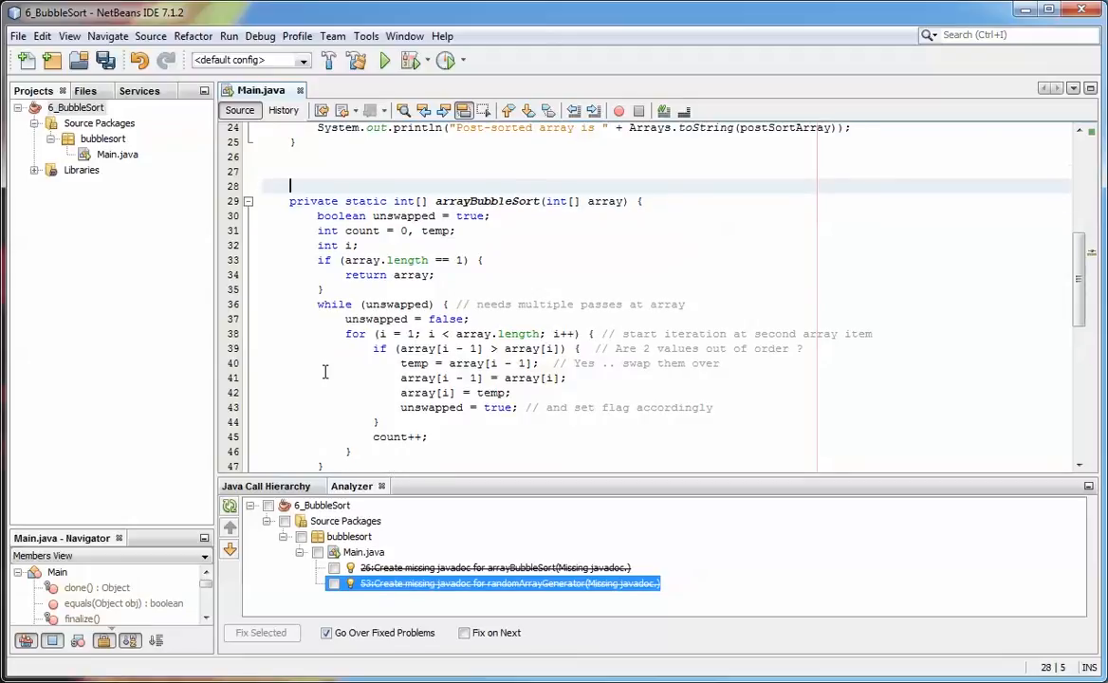
Type /** above arrayBubbleSort to start a javadoc comment.
text(/)
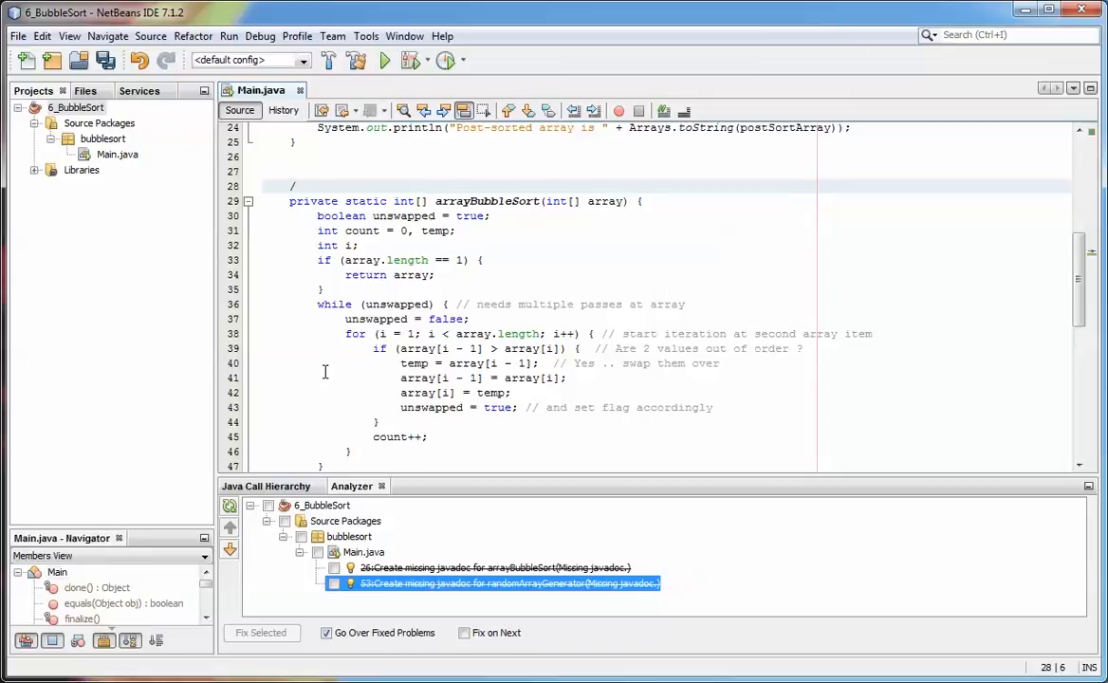
text(**)
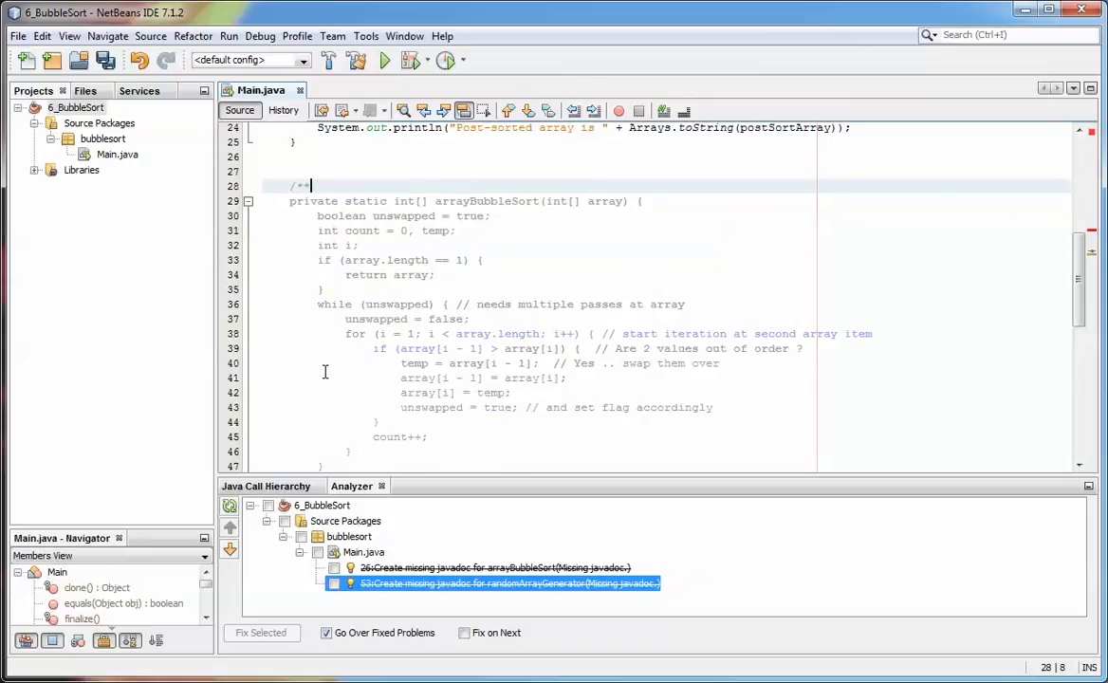